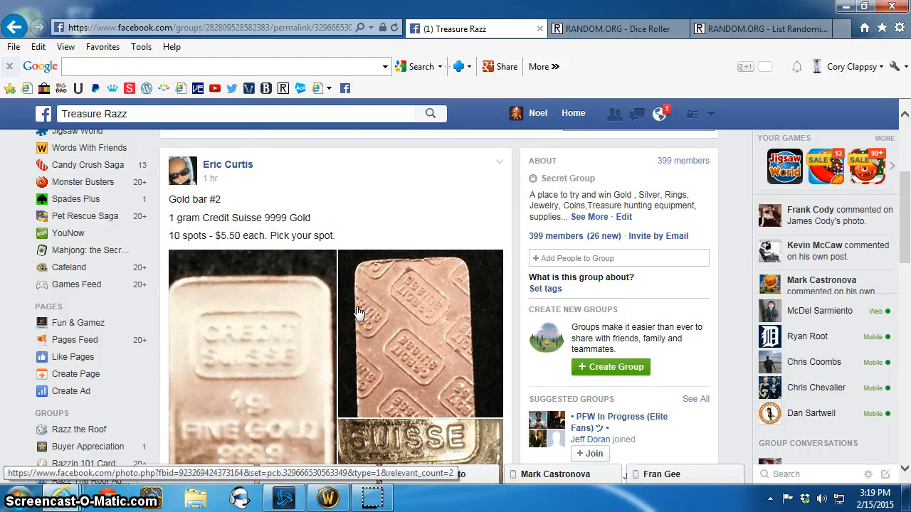
Expand the gold bar raffle comment and copy its ten numbered paid spots
{"action": "scroll", "scroll_direction": "down", "scroll_amount": 3}
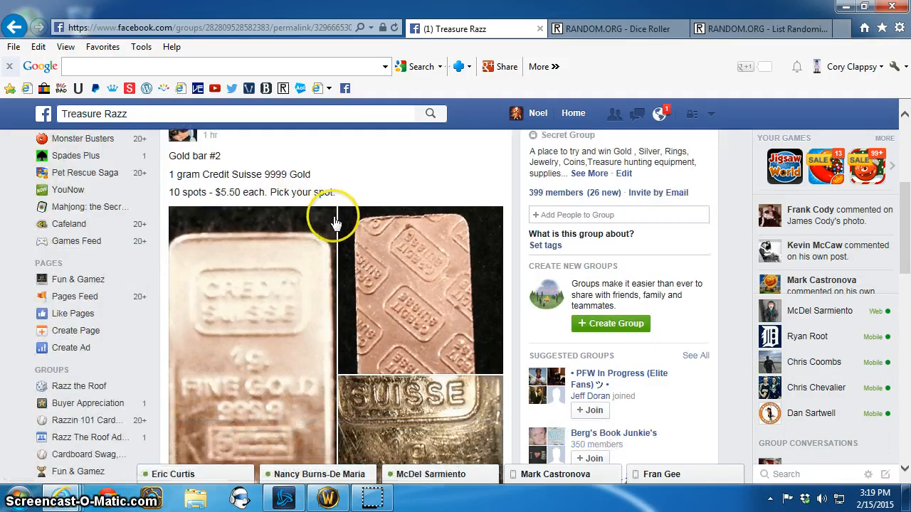
{"action": "scroll", "scroll_direction": "down", "scroll_amount": 3}
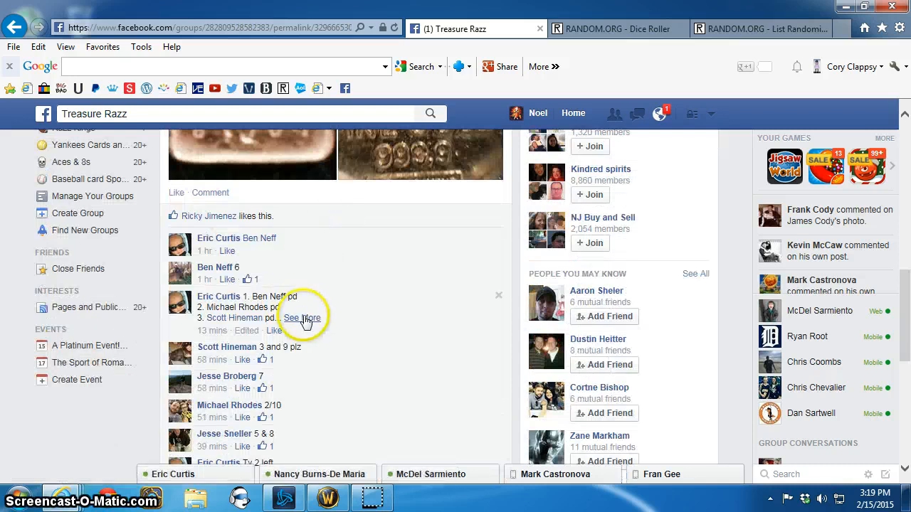
{"action": "left_click", "coordinate": [302, 318]}
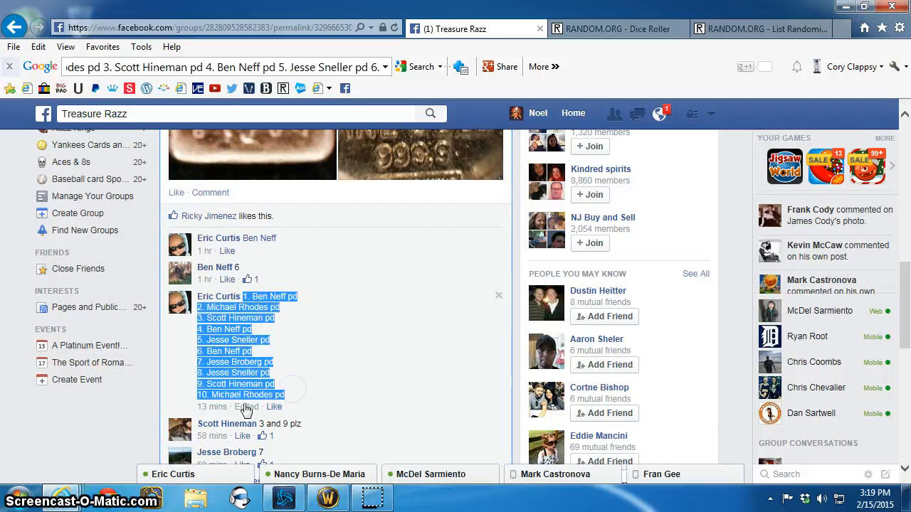
{"action": "right_click", "coordinate": [245, 395]}
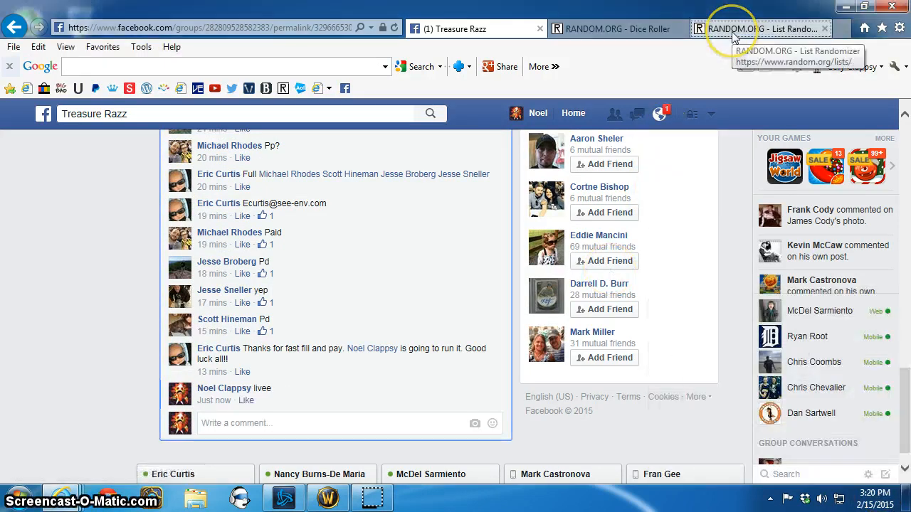
Paste the ten spots into List Randomizer and roll two dice, getting six and five
{"action": "right_click", "coordinate": [342, 420]}
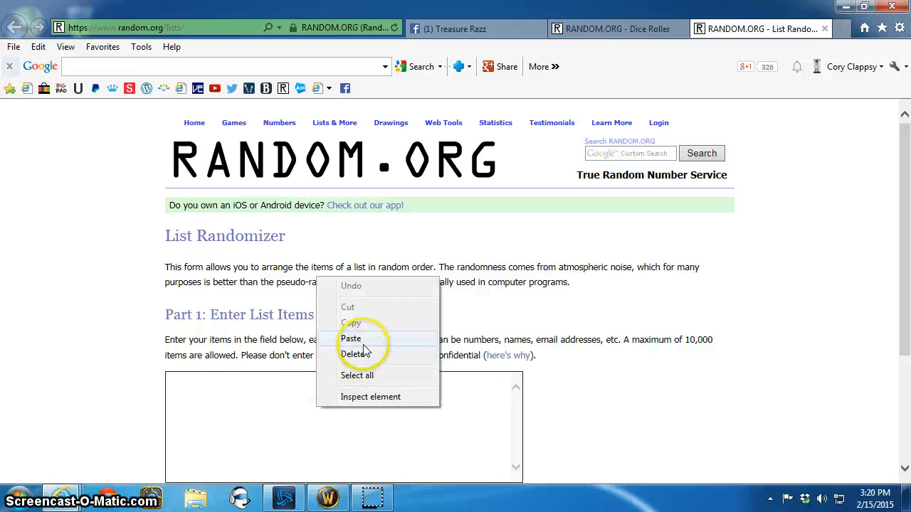
{"action": "left_click", "coordinate": [351, 338]}
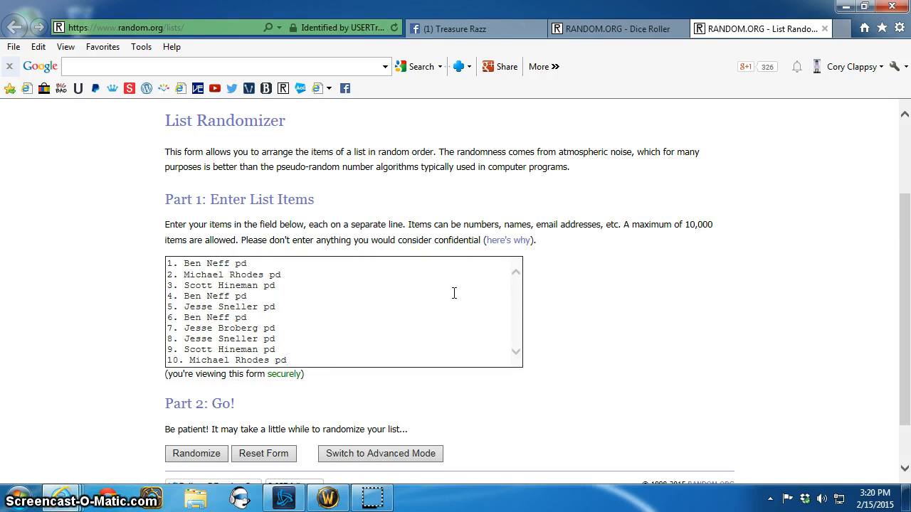
{"action": "mouse_move", "coordinate": [596, 63]}
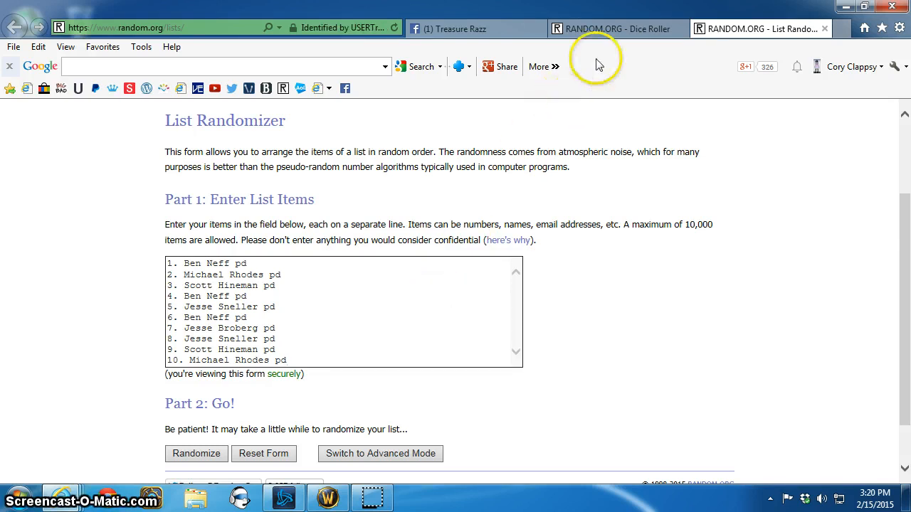
{"action": "left_click", "coordinate": [616, 29]}
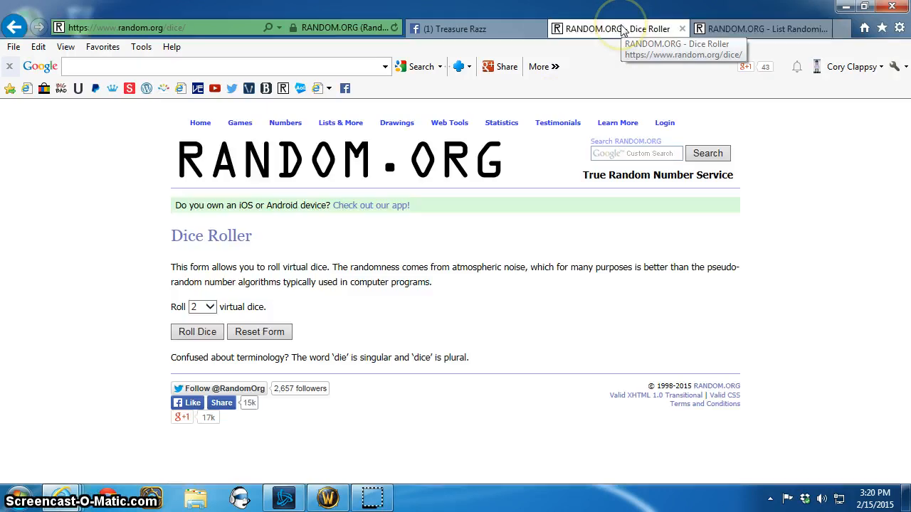
{"action": "left_click", "coordinate": [197, 331]}
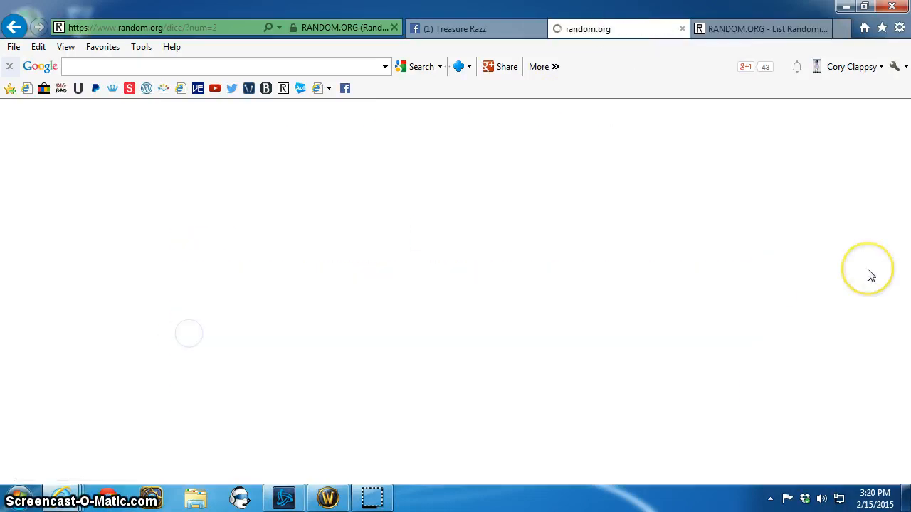
{"action": "left_click", "coordinate": [616, 28]}
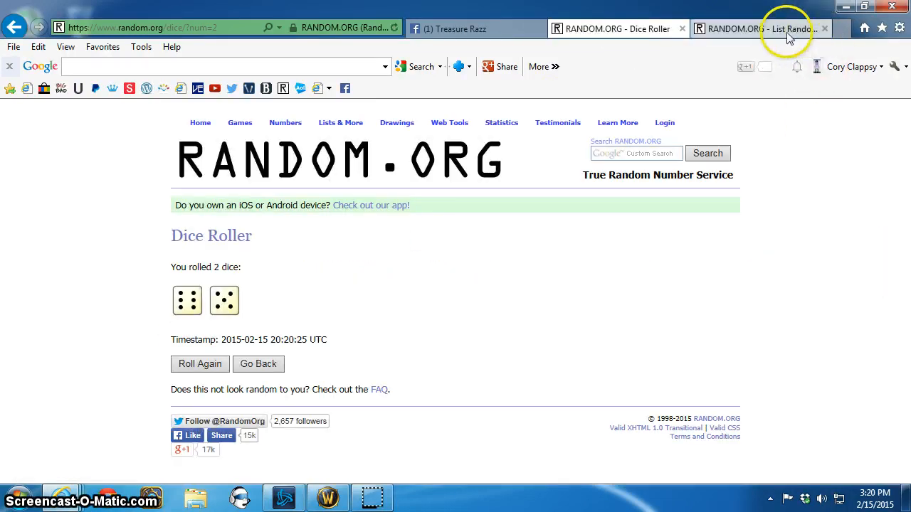
{"action": "left_click", "coordinate": [761, 29]}
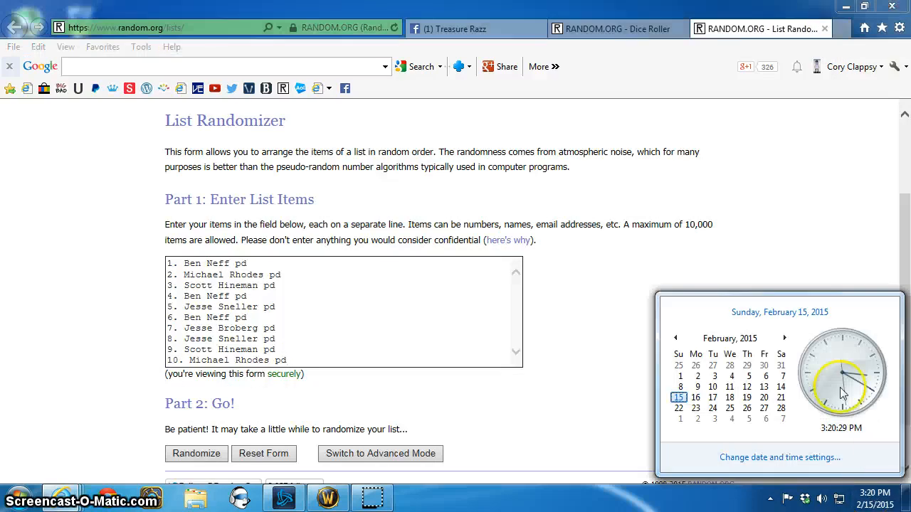
Randomize the ten-spot list, then shuffle it again until ten shuffles, leaving spot 2 on top
{"action": "left_click", "coordinate": [196, 454]}
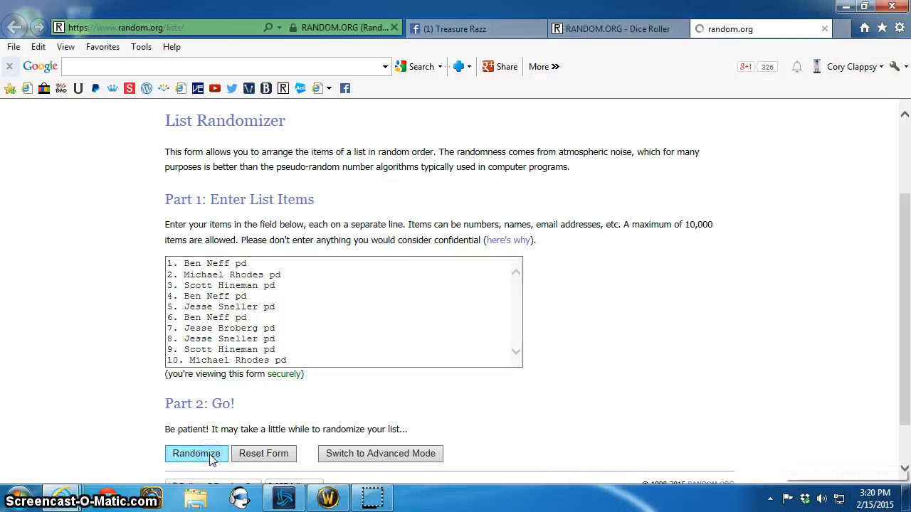
{"action": "left_click", "coordinate": [197, 454]}
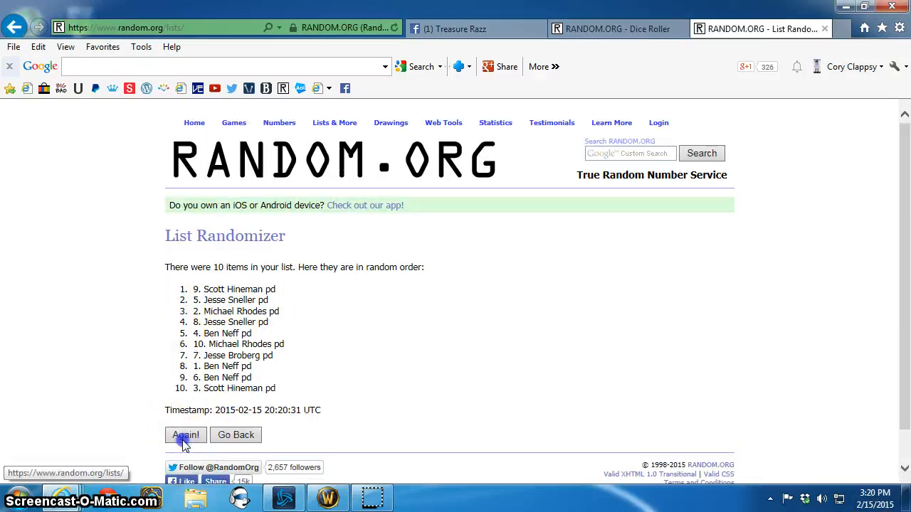
{"action": "left_click", "coordinate": [185, 434]}
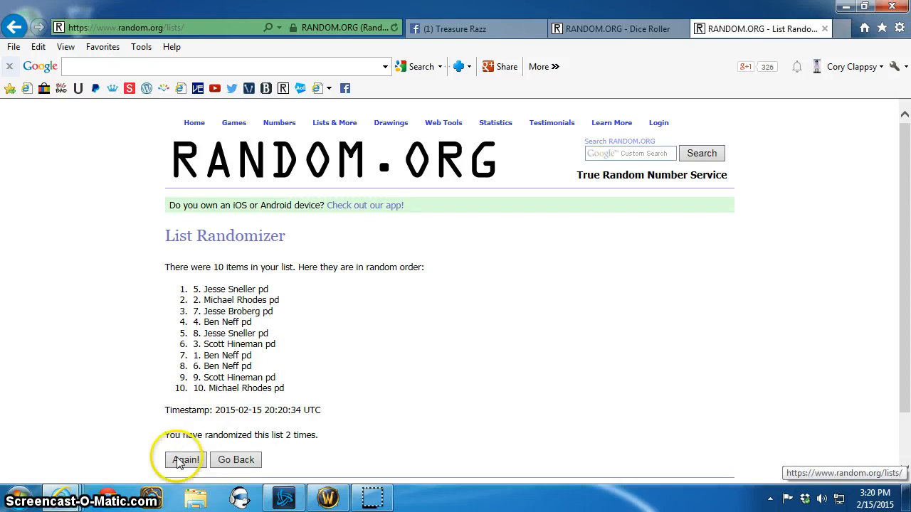
{"action": "left_click", "coordinate": [185, 459]}
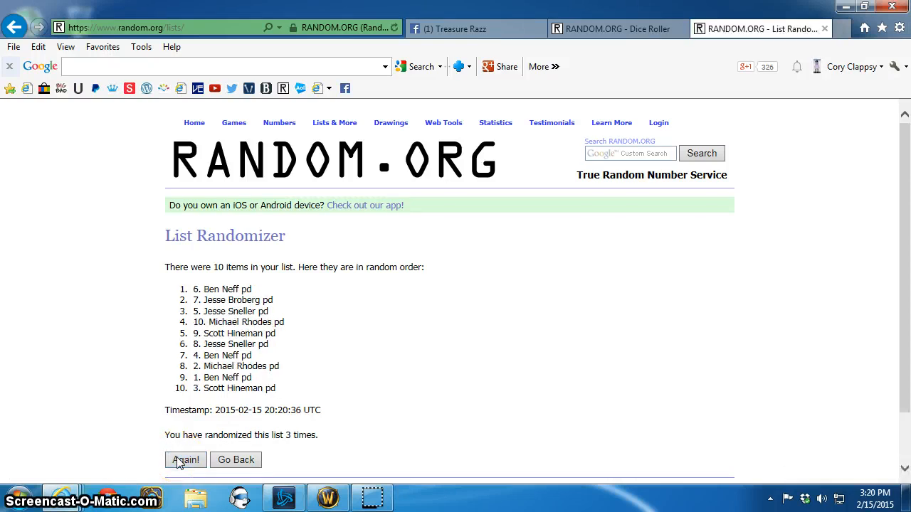
{"action": "left_click", "coordinate": [185, 459]}
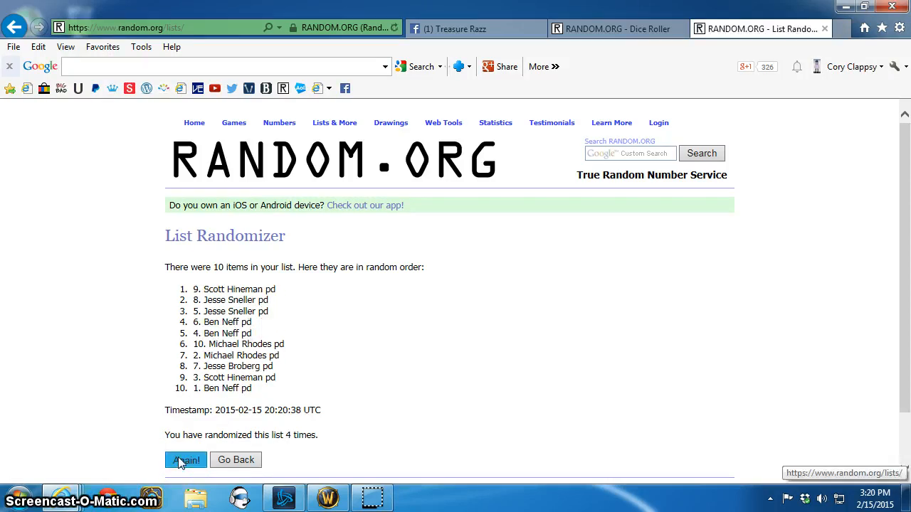
{"action": "left_click", "coordinate": [186, 460]}
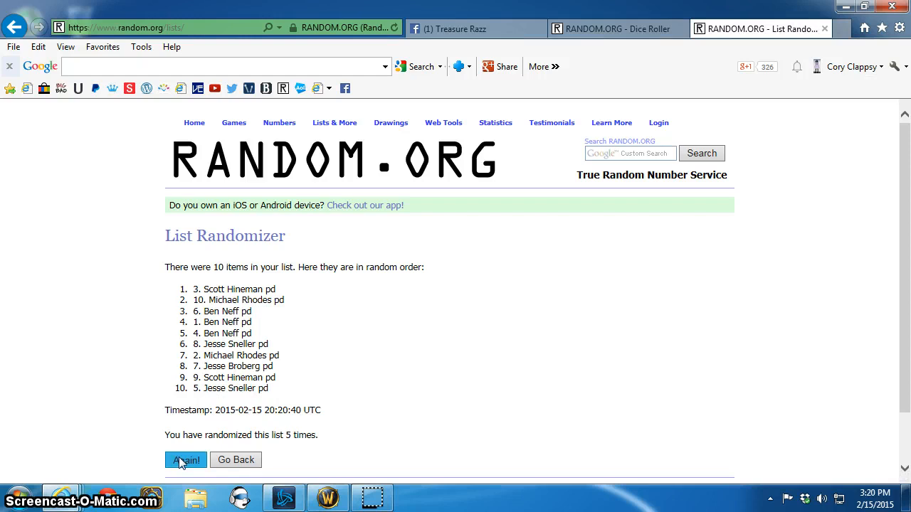
{"action": "left_click", "coordinate": [185, 460]}
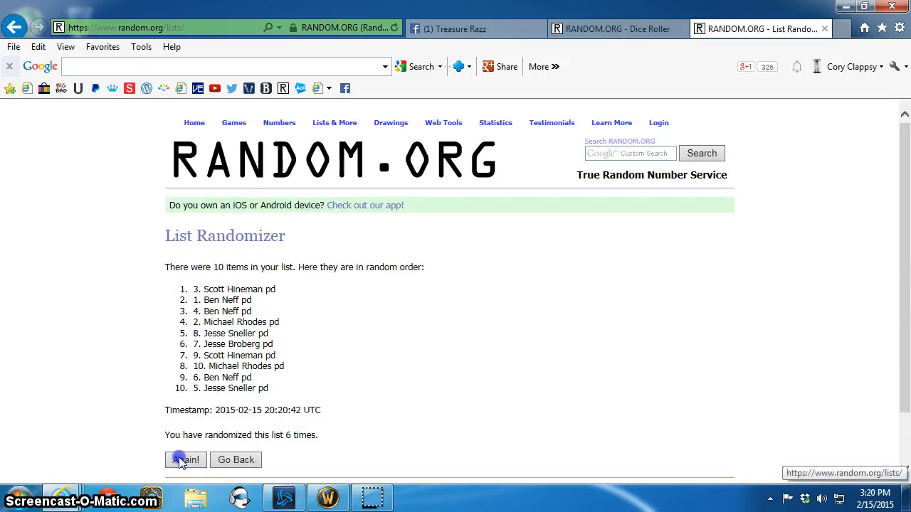
{"action": "left_click", "coordinate": [186, 460]}
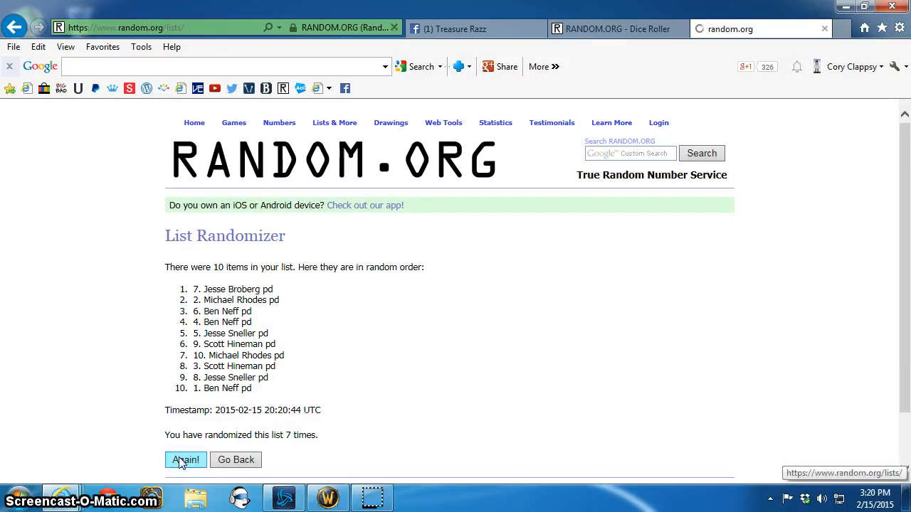
{"action": "left_click", "coordinate": [185, 460]}
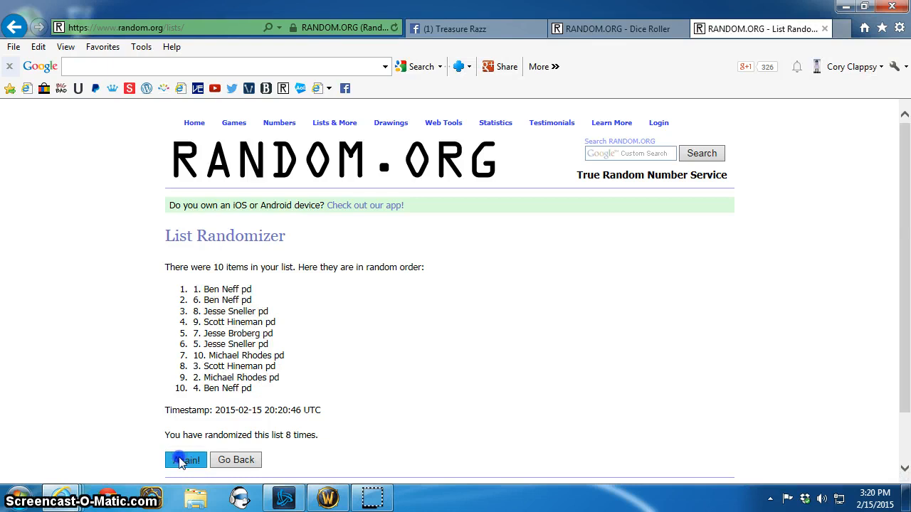
{"action": "left_click", "coordinate": [185, 460]}
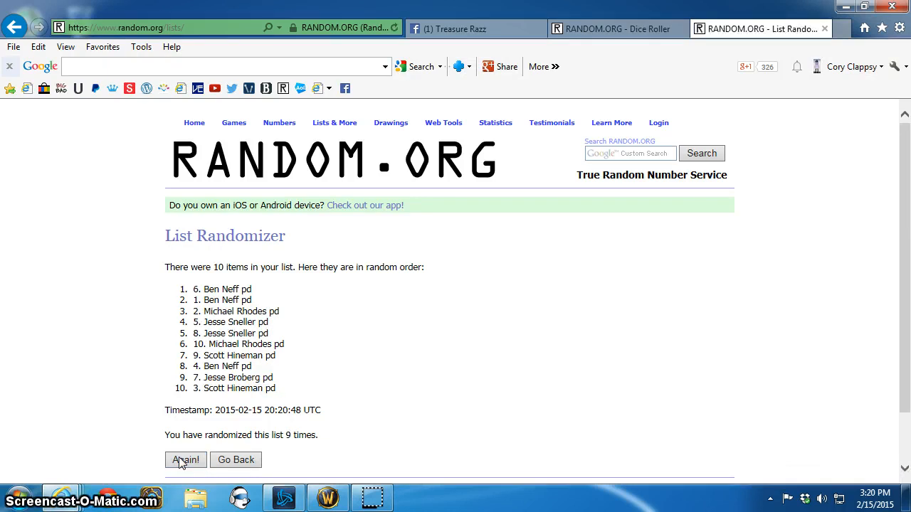
{"action": "left_click", "coordinate": [186, 460]}
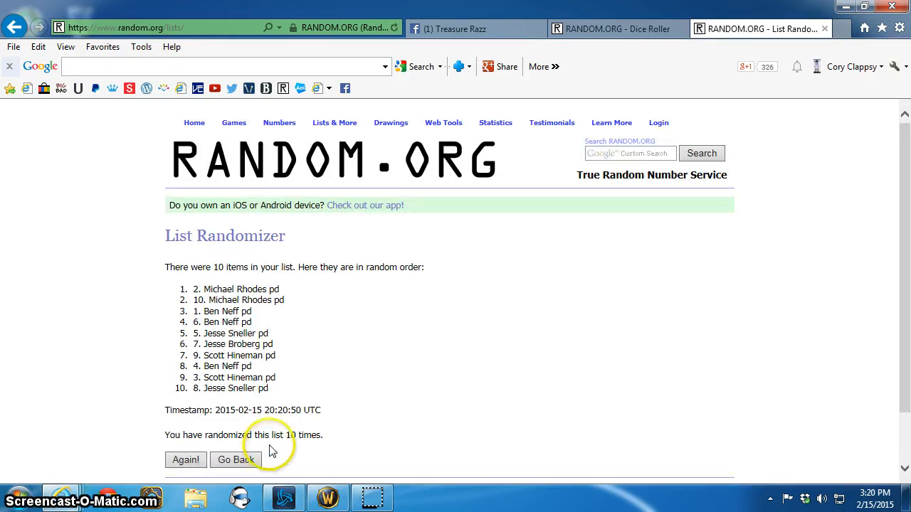
{"action": "mouse_move", "coordinate": [614, 29]}
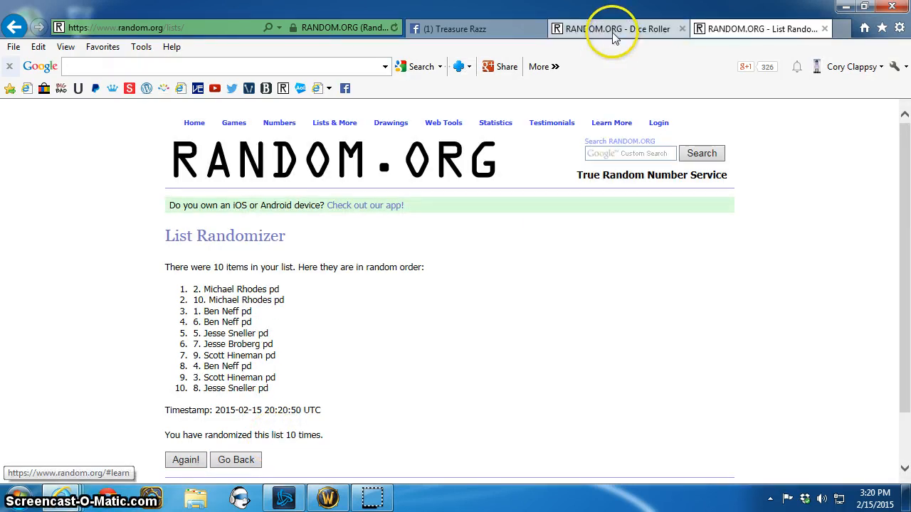
Look at the six-and-five dice result again, then return to the shuffled spot list
{"action": "left_click", "coordinate": [612, 28]}
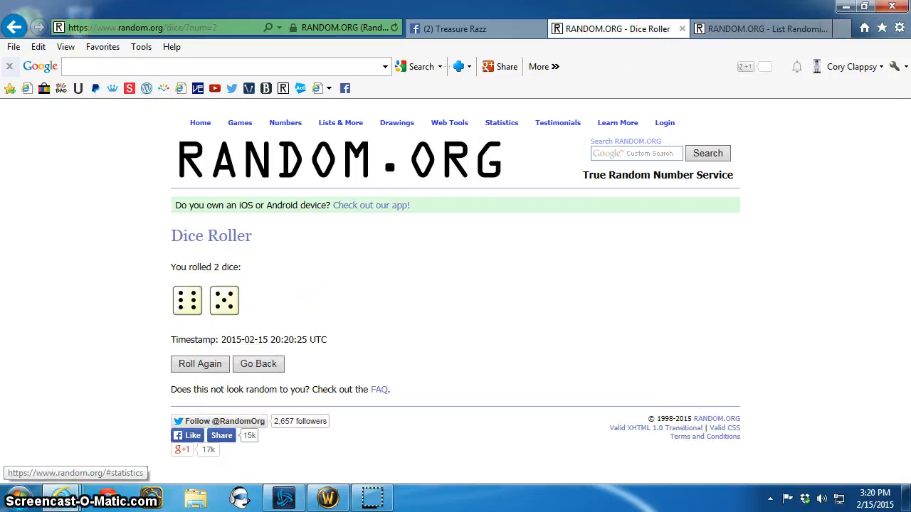
{"action": "left_click", "coordinate": [760, 29]}
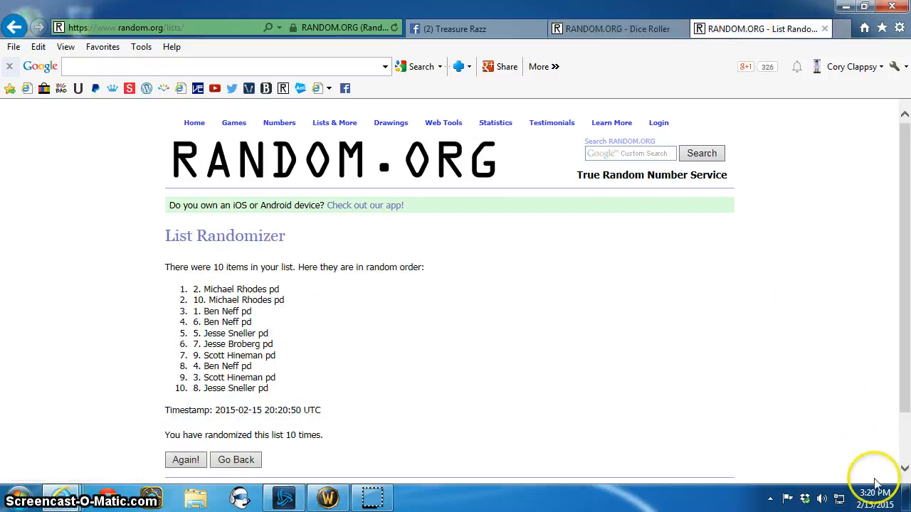
{"action": "mouse_move", "coordinate": [498, 395]}
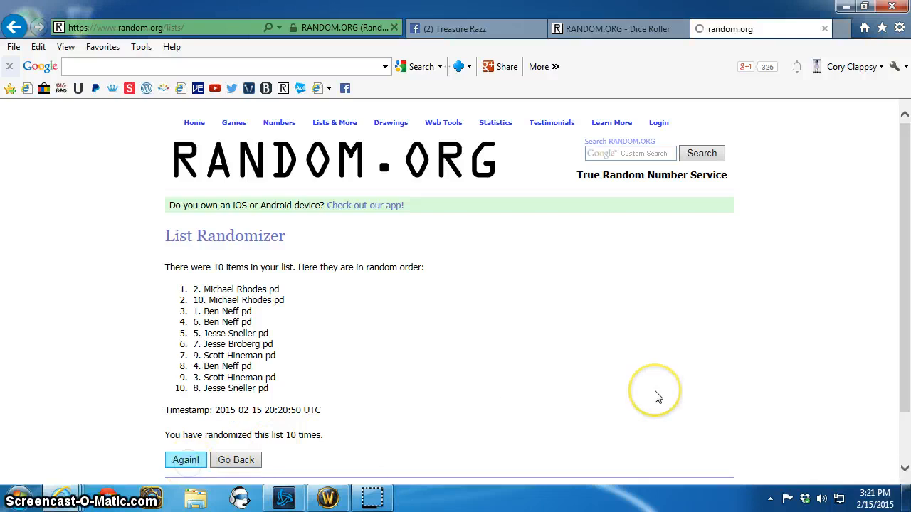
Give the spot list one final shuffle and return to the Facebook raffle post
{"action": "left_click", "coordinate": [186, 459]}
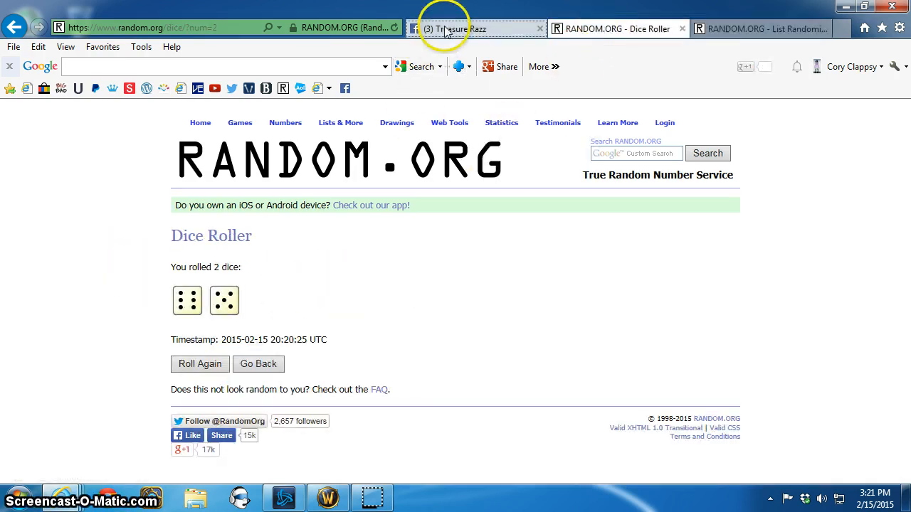
{"action": "left_click", "coordinate": [455, 29]}
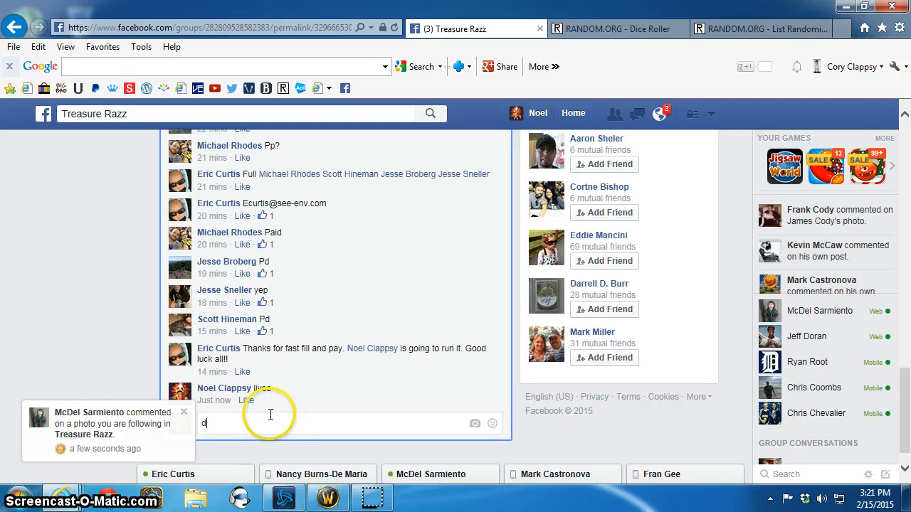